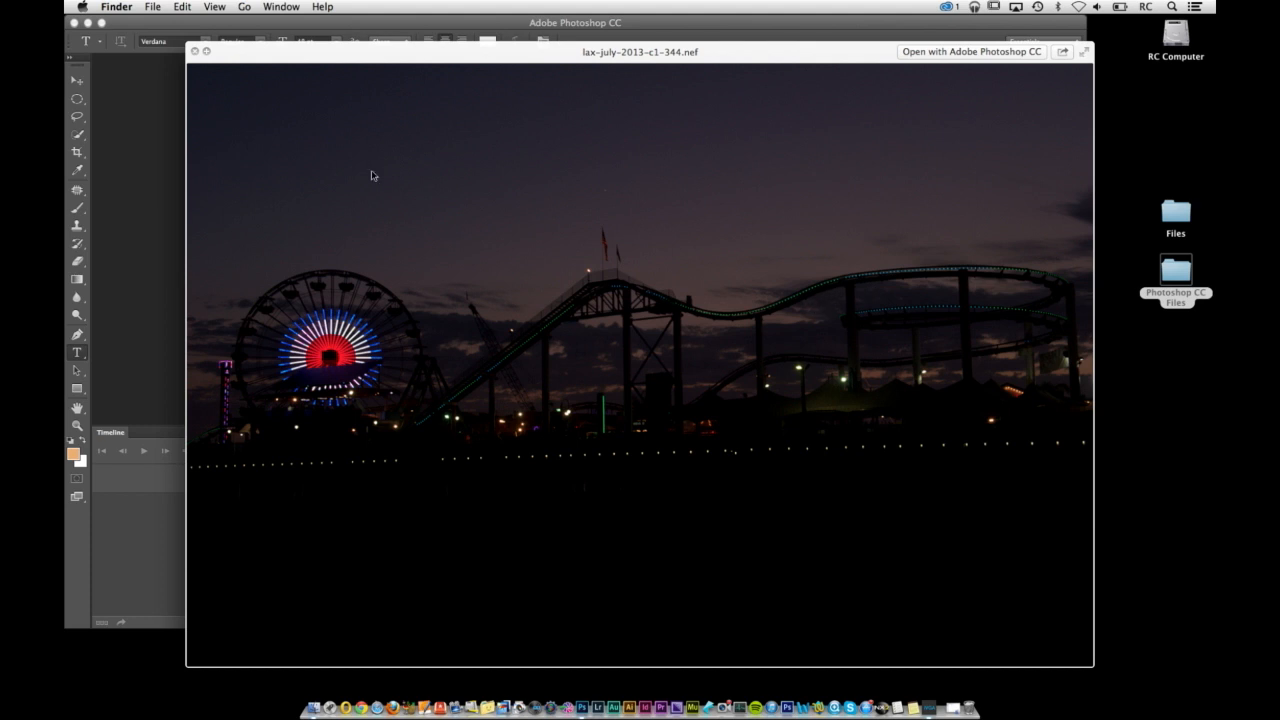
mouse_move(946, 552)
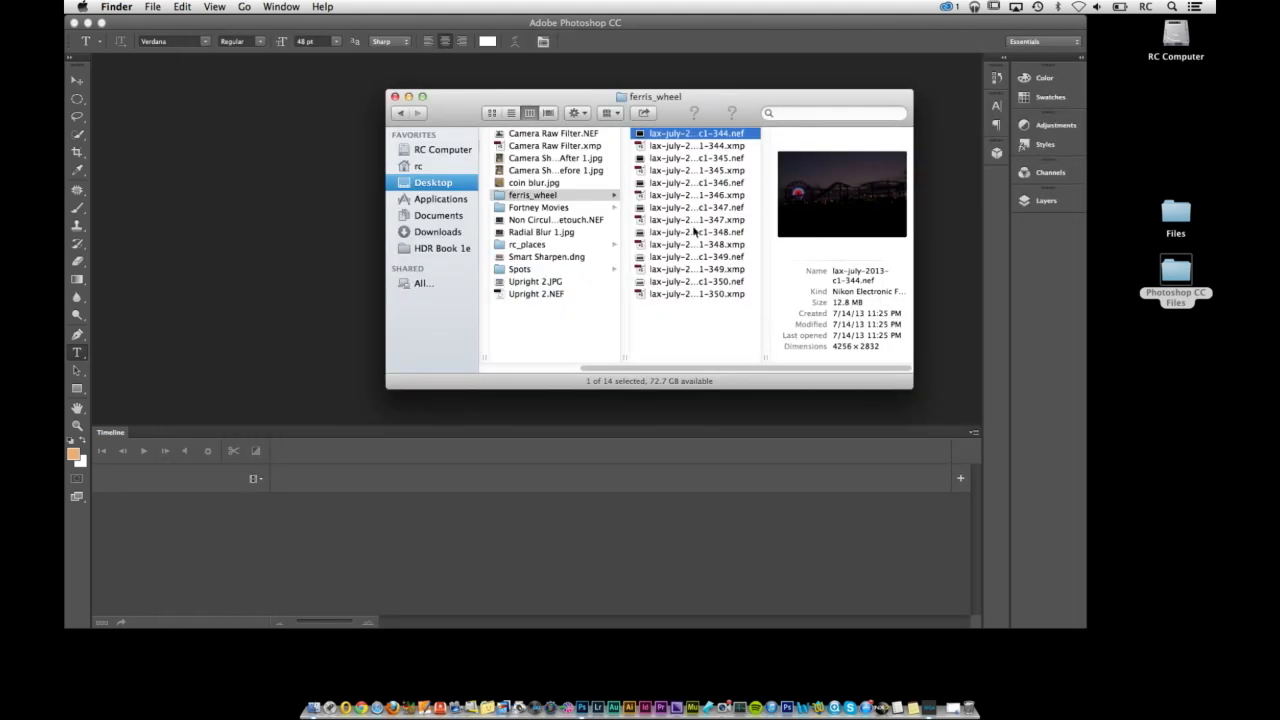
Step: Preview the brighter dusk exposure lax-july-2013-c1-349.nef with Quick Look
left_click(696, 206)
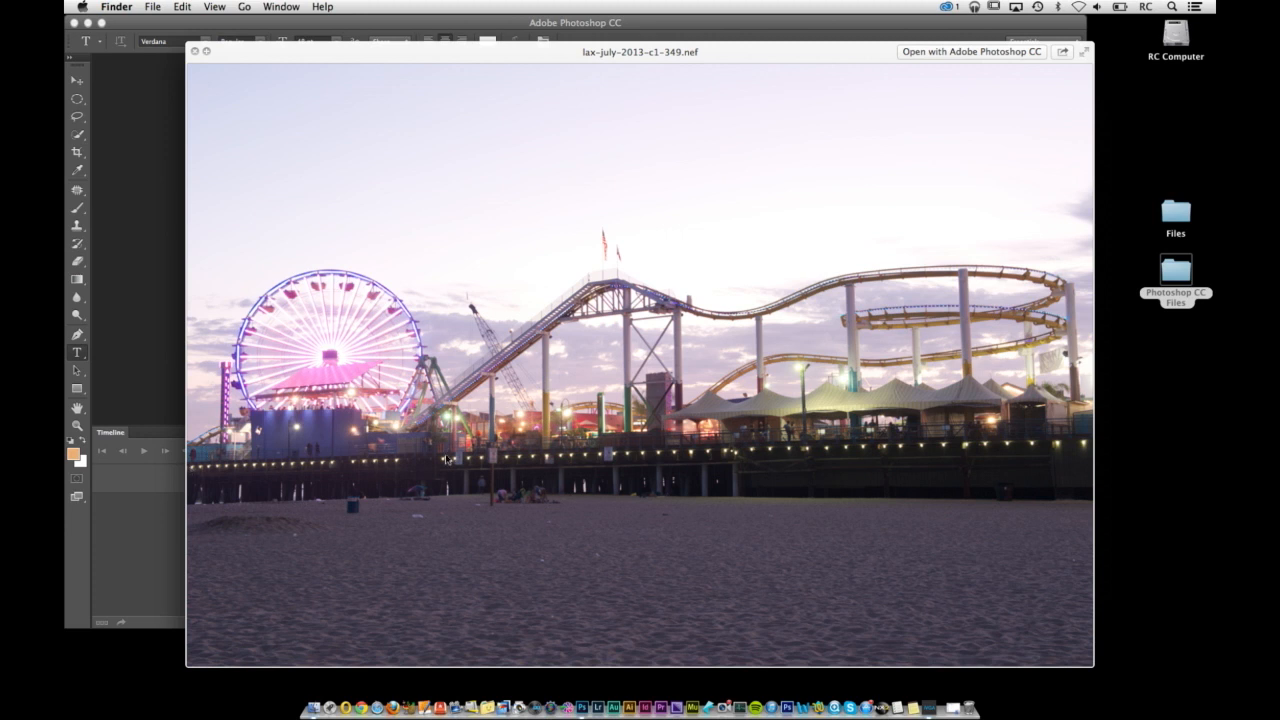
mouse_move(1092, 204)
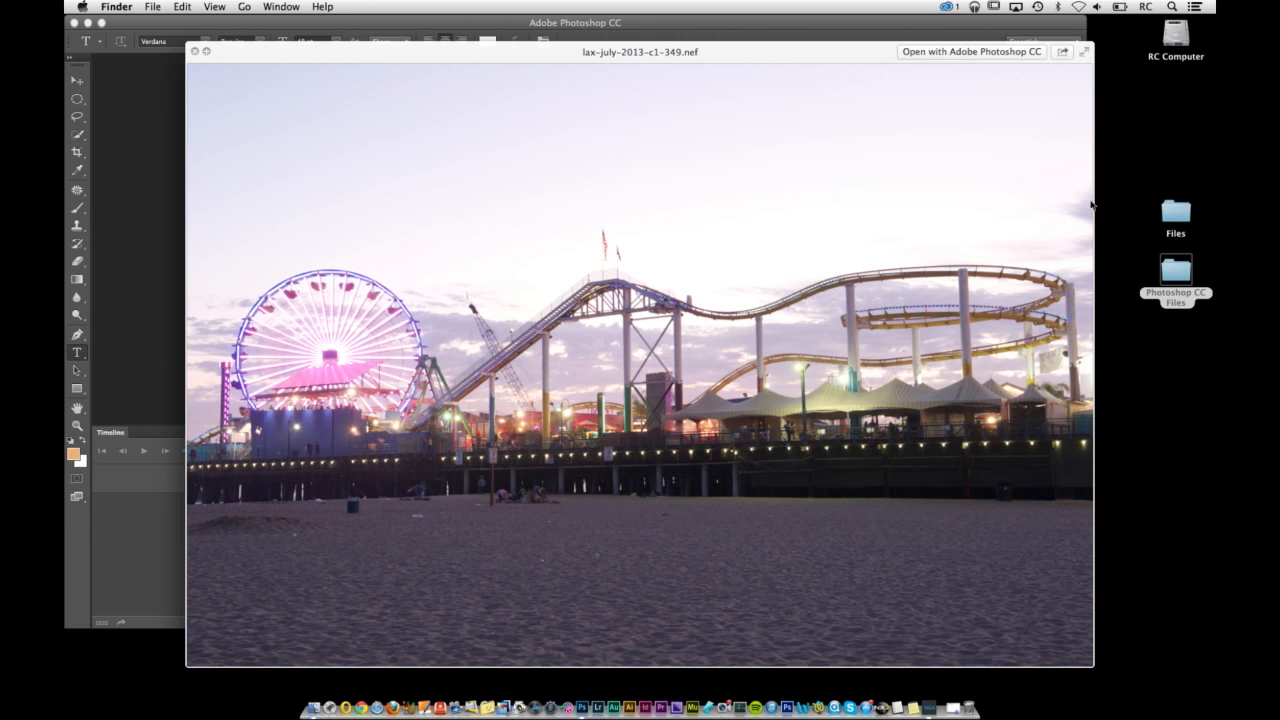
mouse_move(1002, 232)
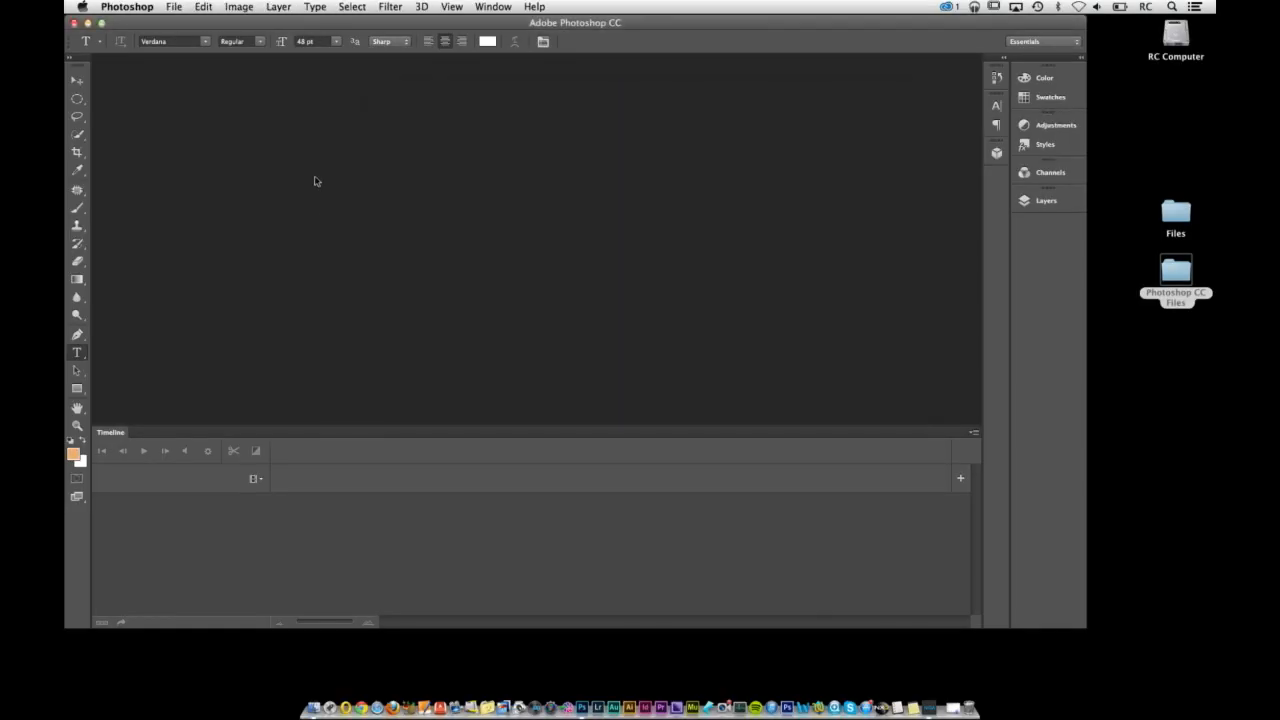
Step: Start Merge to HDR Pro and add the seven raw exposures c1-344 through c1-350 as sources
left_click(172, 8)
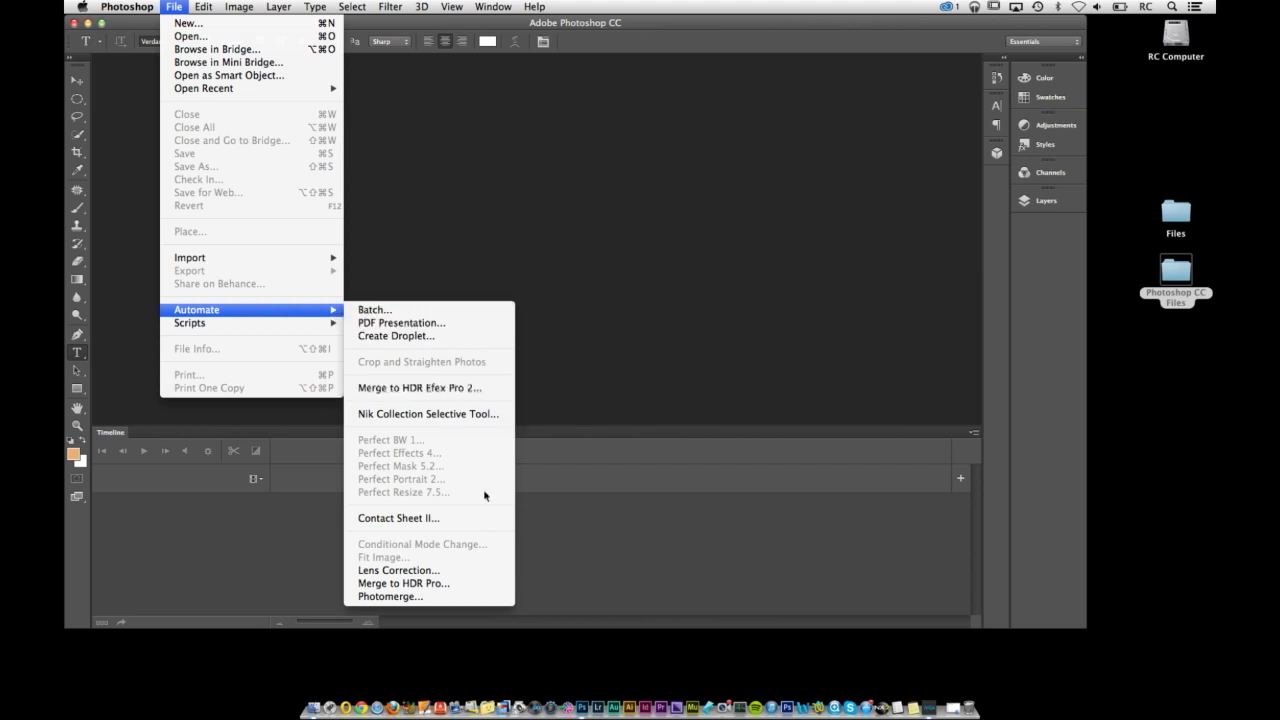
left_click(404, 584)
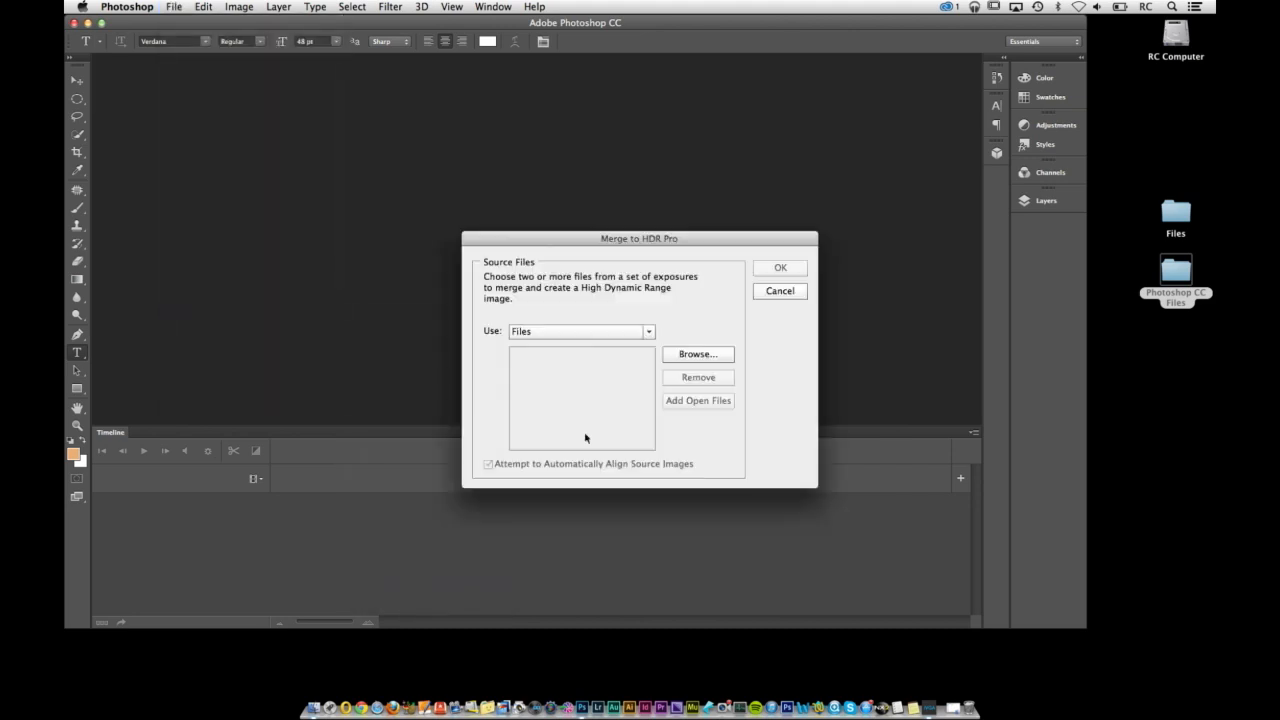
left_click(698, 354)
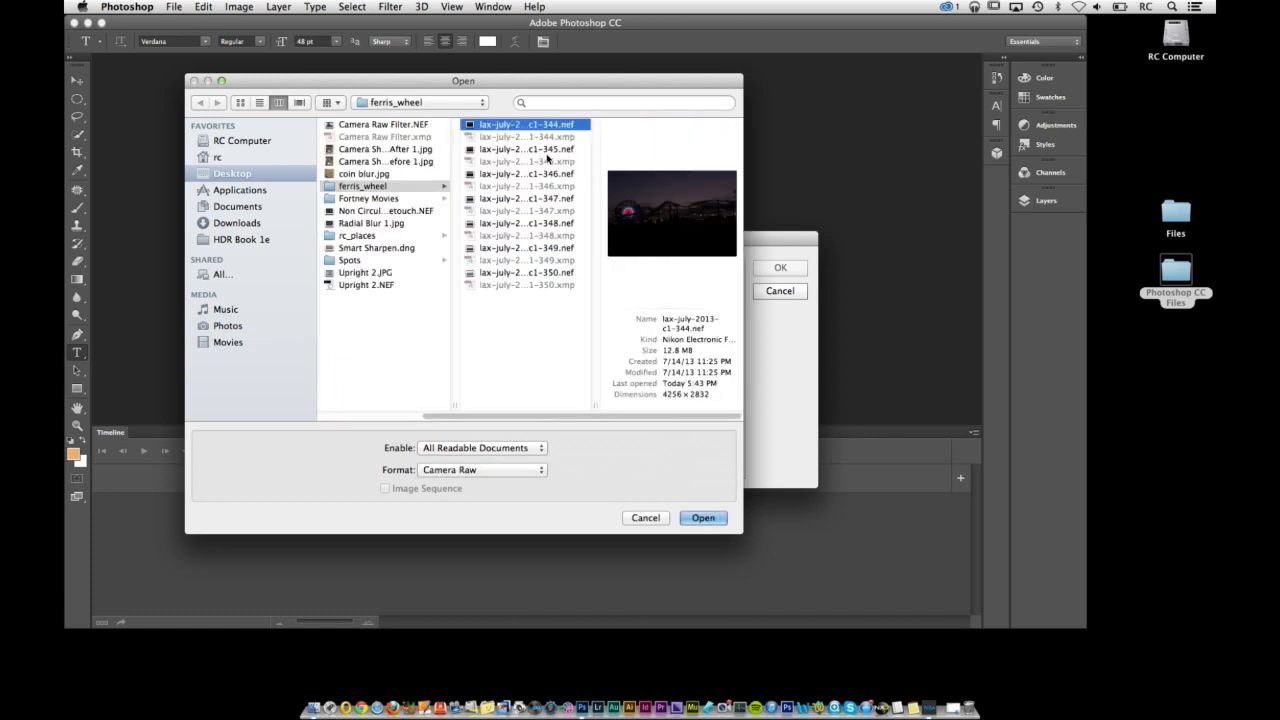
left_click(524, 224)
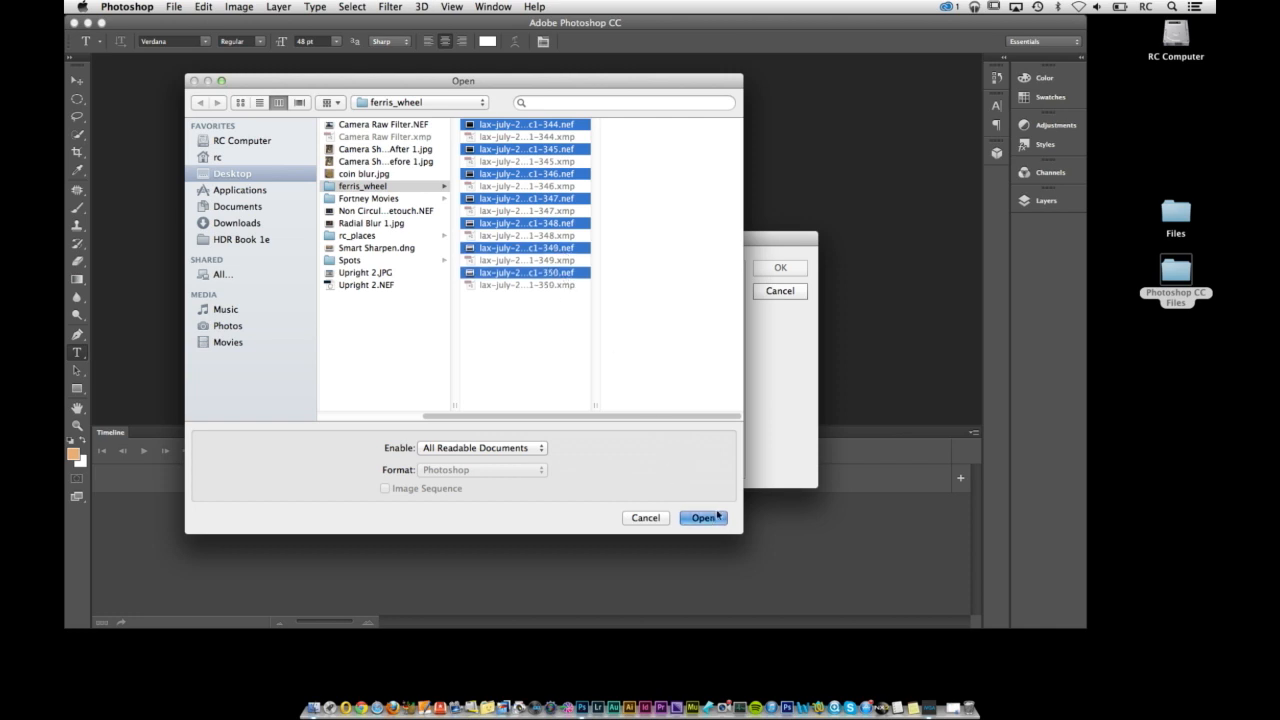
left_click(702, 516)
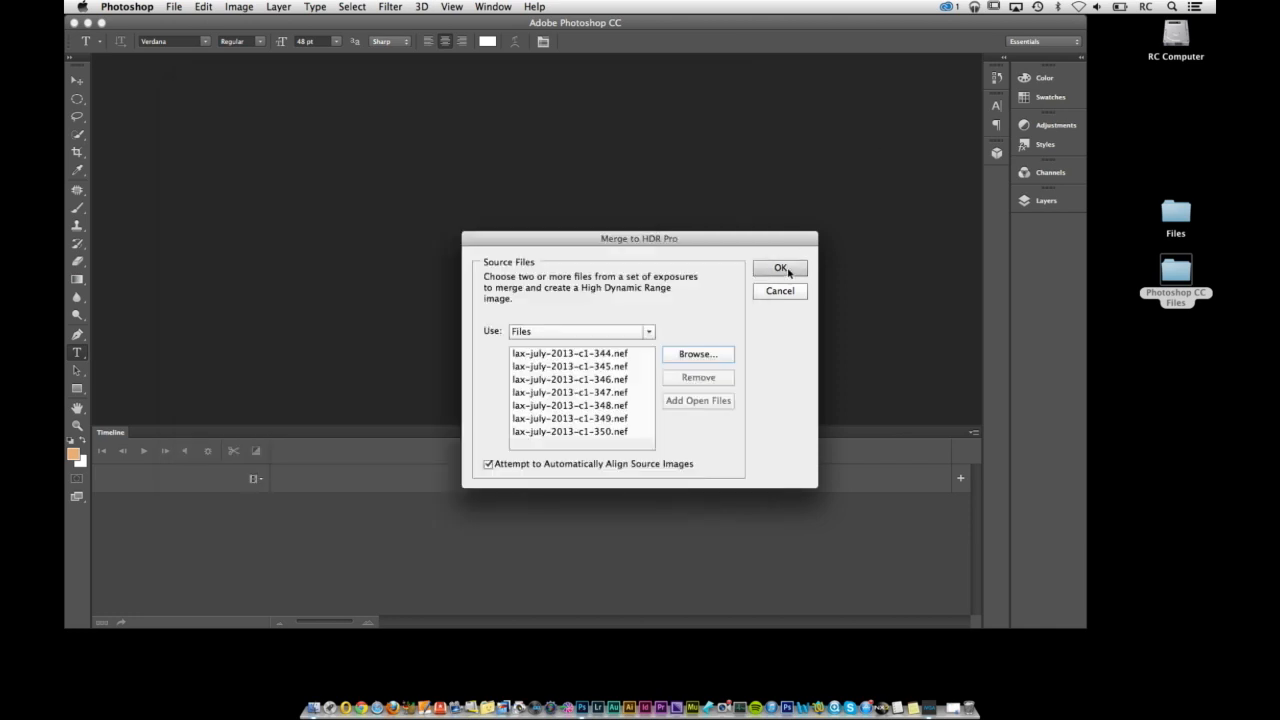
Step: Run the merge so the seven aligned exposures combine into one HDR preview
left_click(780, 268)
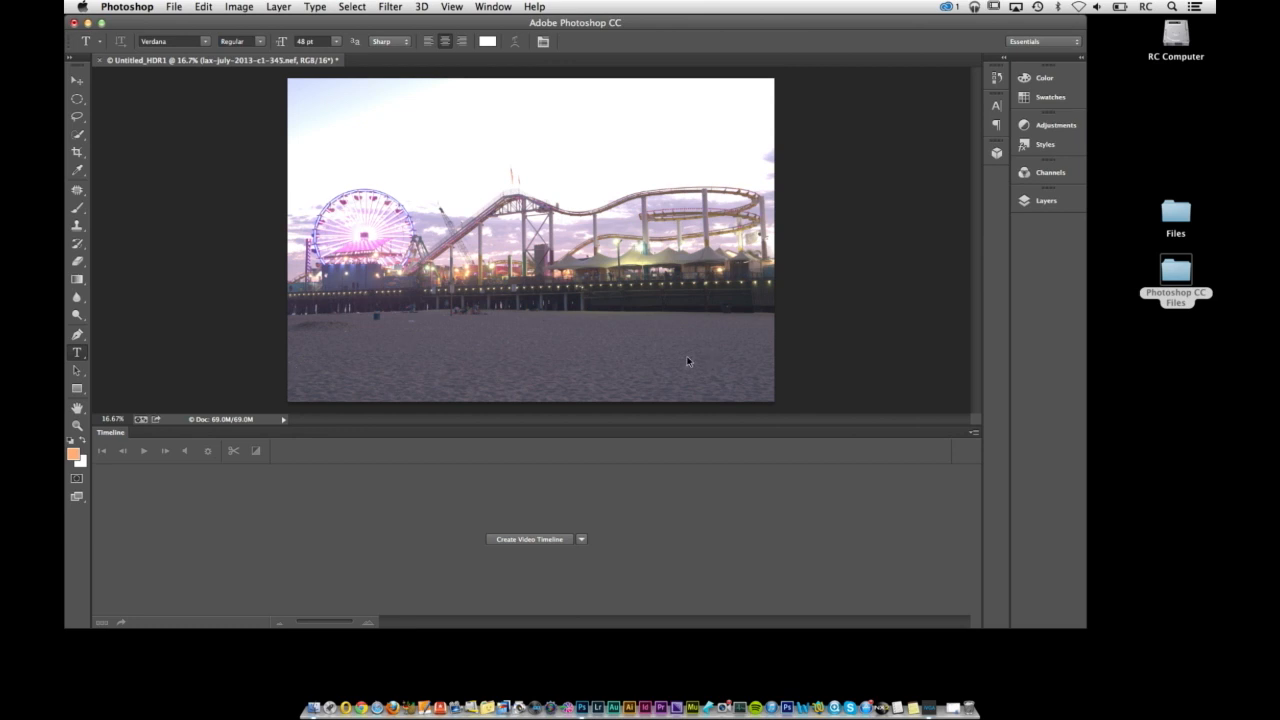
mouse_move(696, 360)
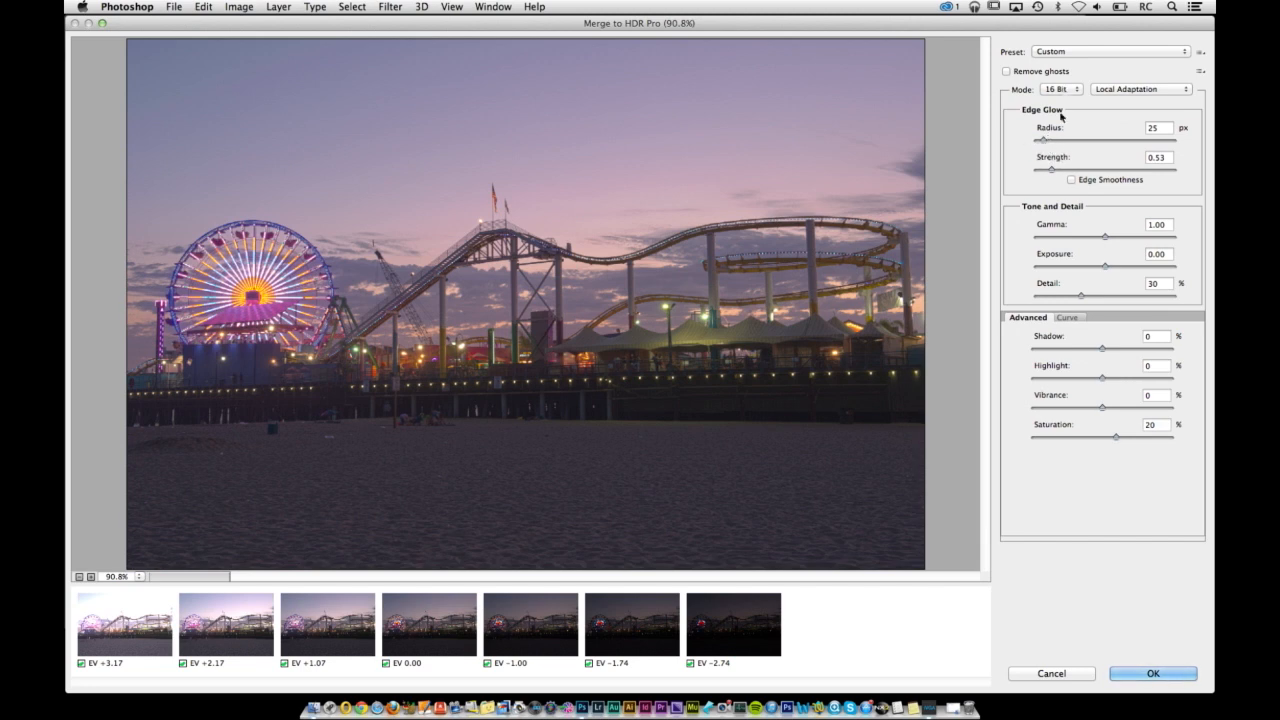
Step: Switch the merge to 32 Bit mode and send it to Camera Raw for toning
left_click(1062, 88)
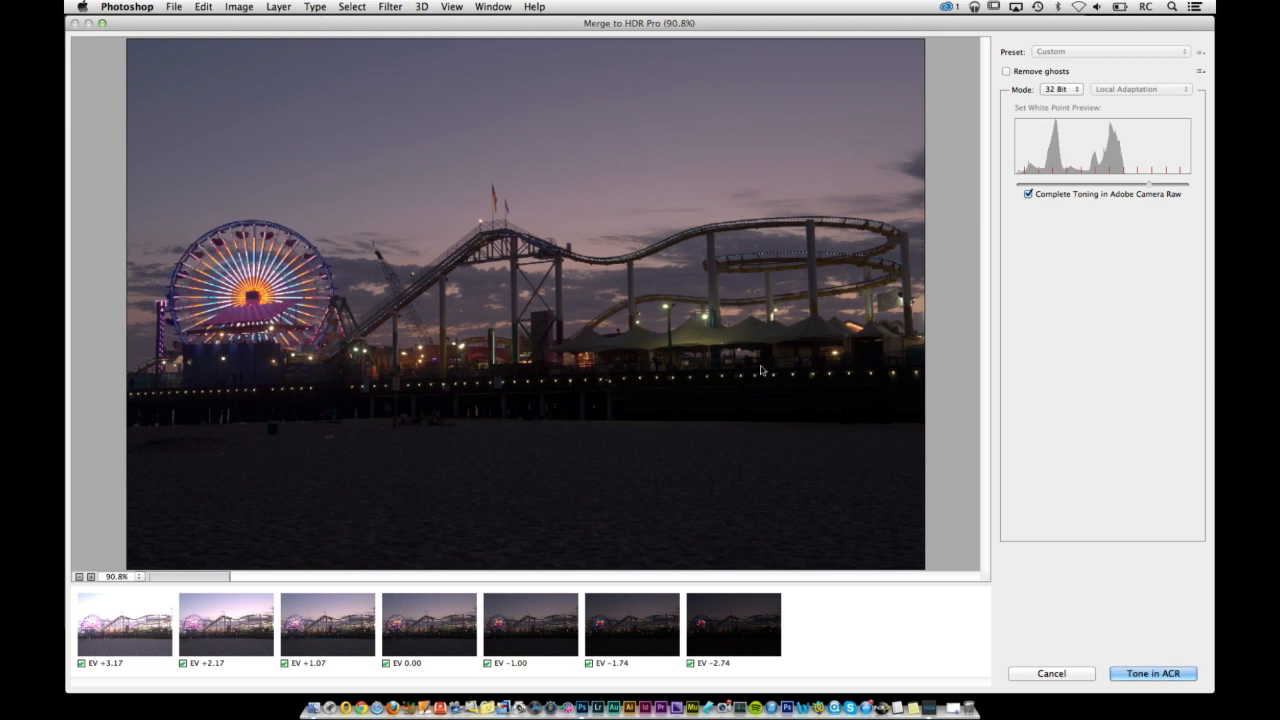
mouse_move(1080, 600)
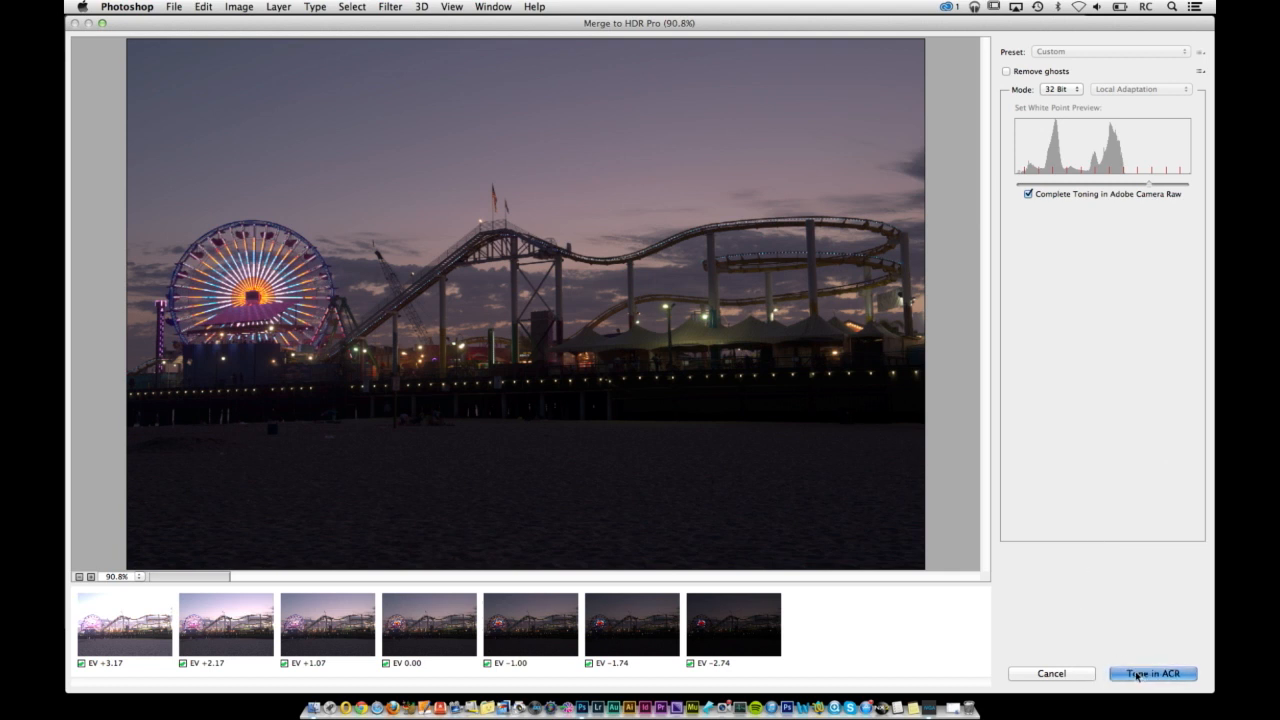
left_click(1152, 672)
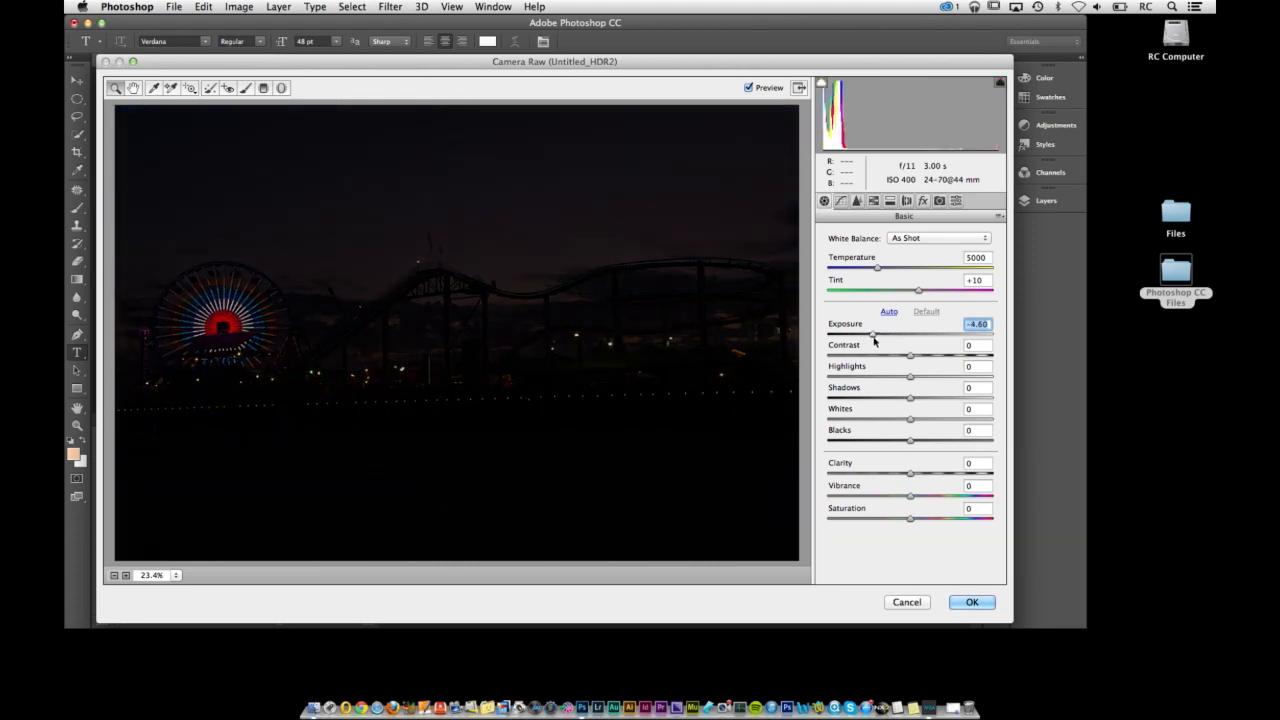
Step: Sweep Exposure from its darkest up to about +2.7, leaving the dusk pier brightened
left_click_drag(872, 334, 908, 334)
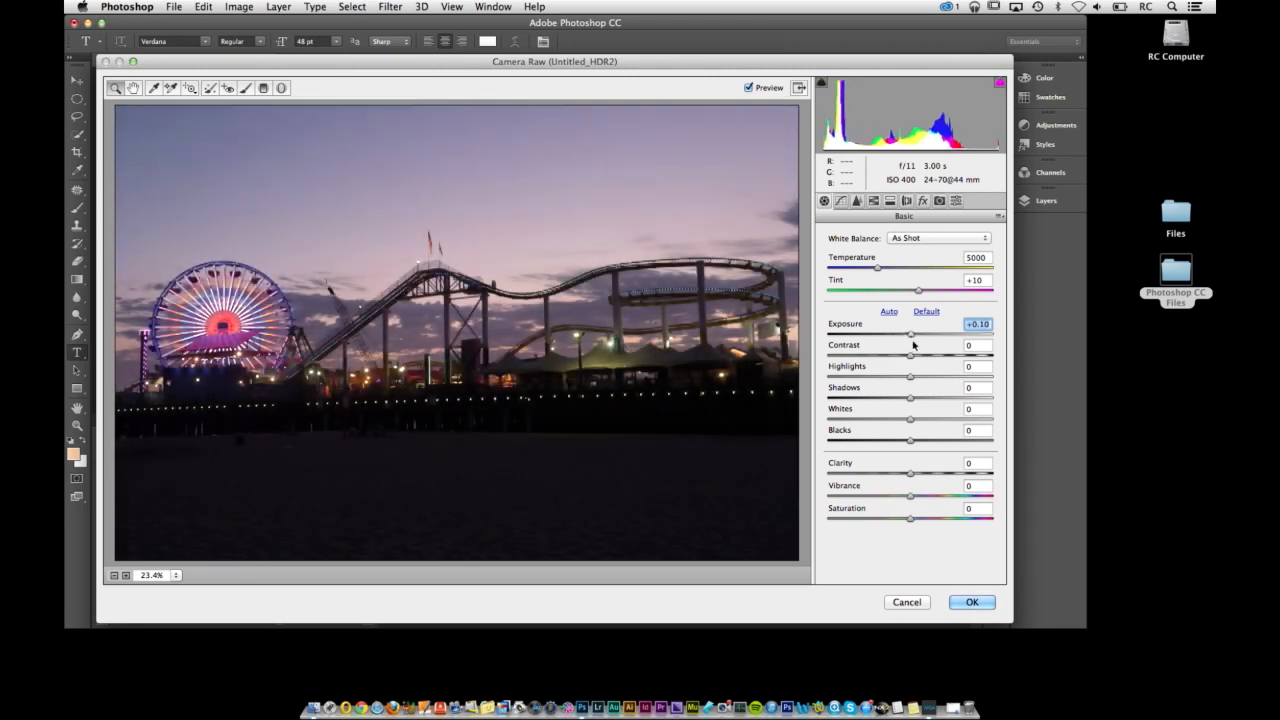
left_click_drag(910, 332, 864, 332)
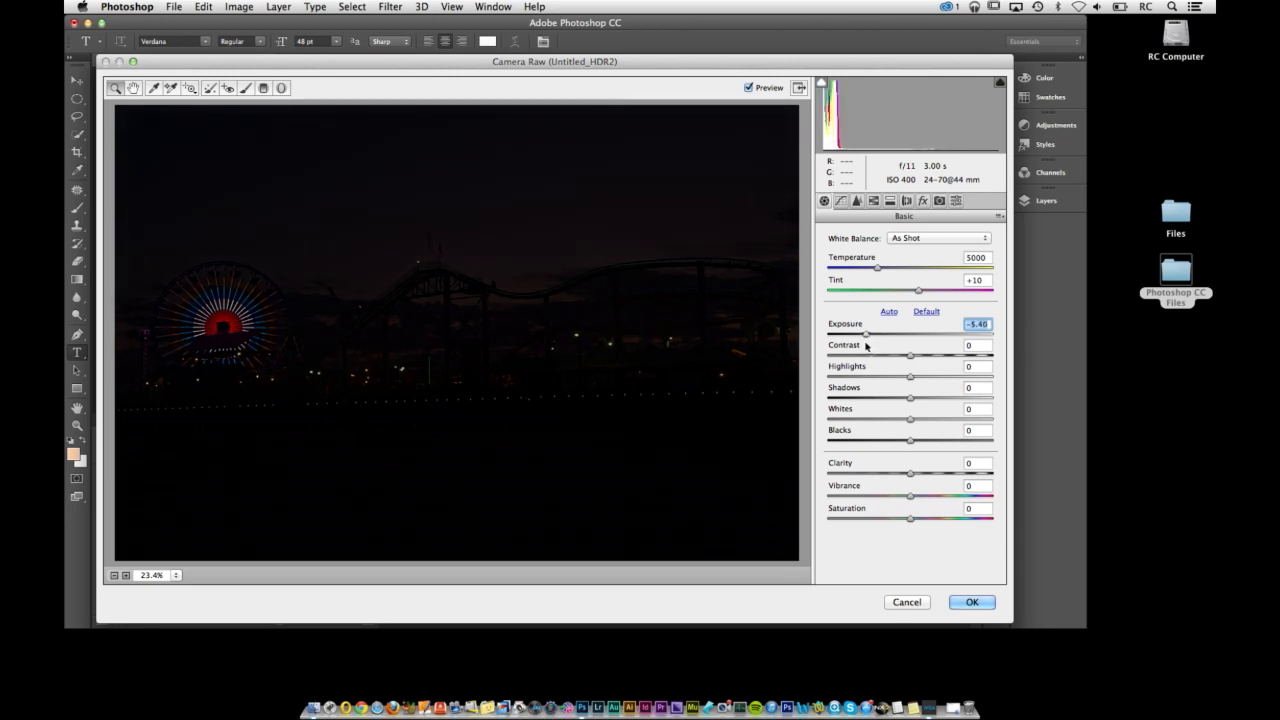
left_click_drag(866, 332, 830, 332)
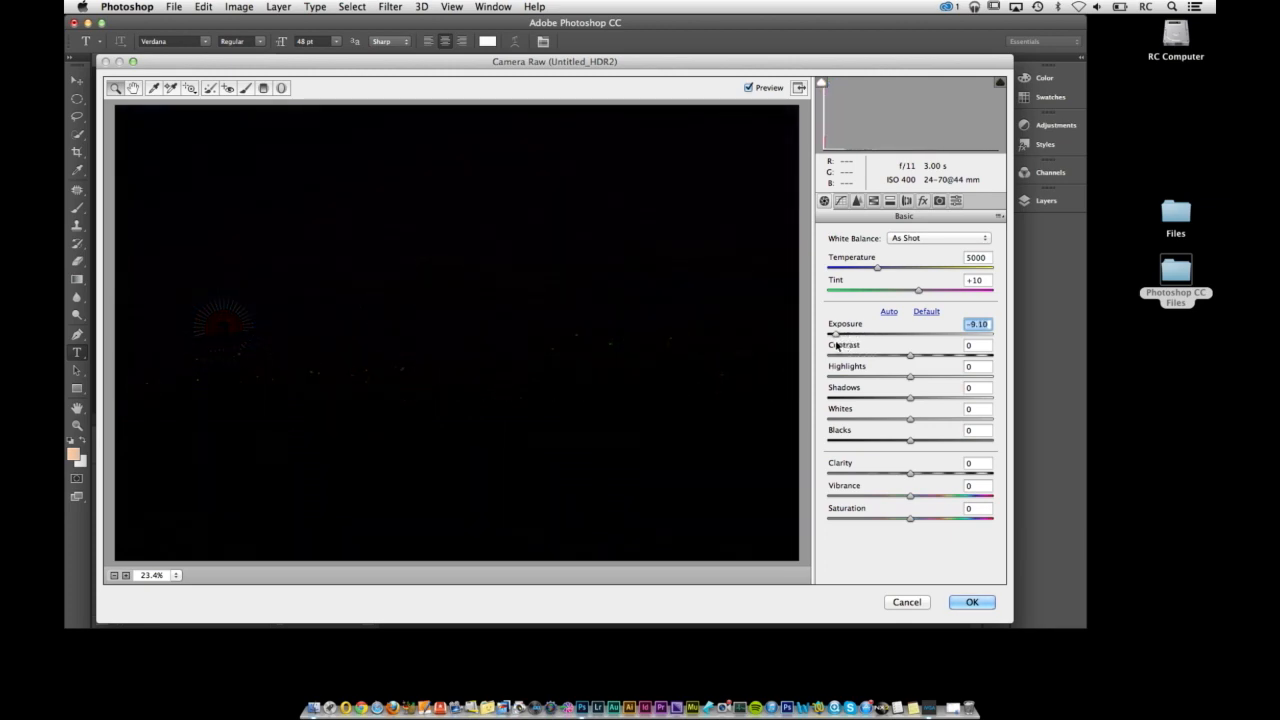
left_click_drag(832, 334, 932, 334)
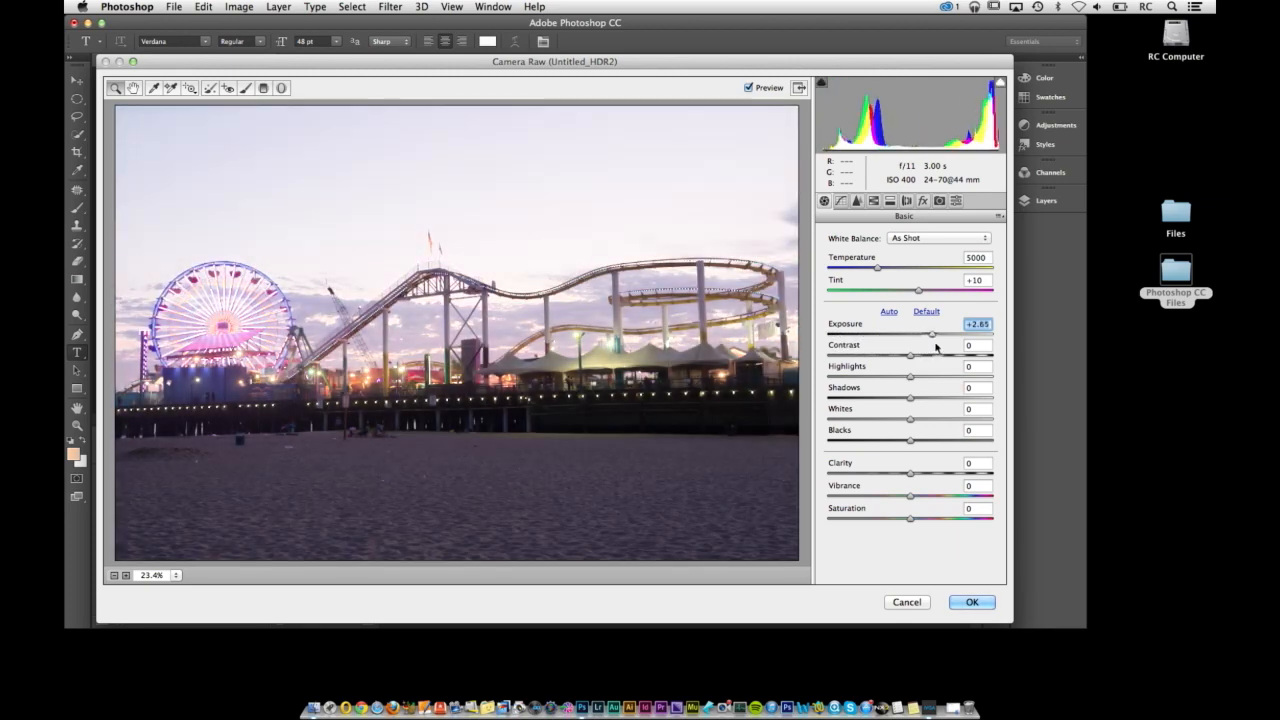